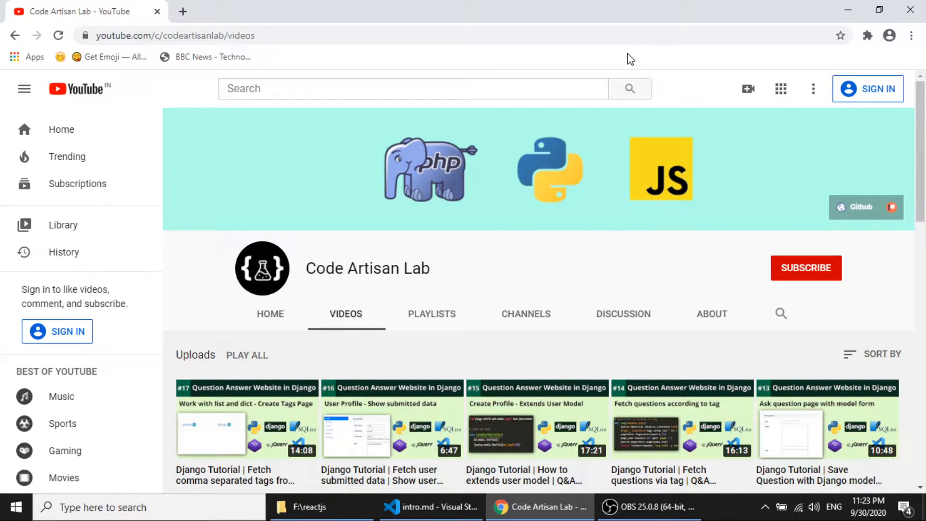
# Bring the intro.md outline forward in VS Code and select its entire contents
pyautogui.click(431, 507)
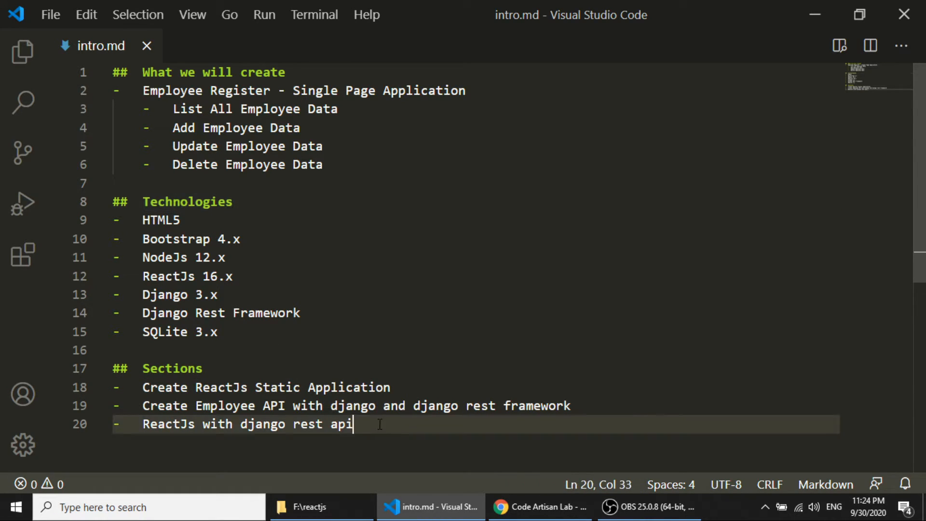
pyautogui.press('ctrl+a')
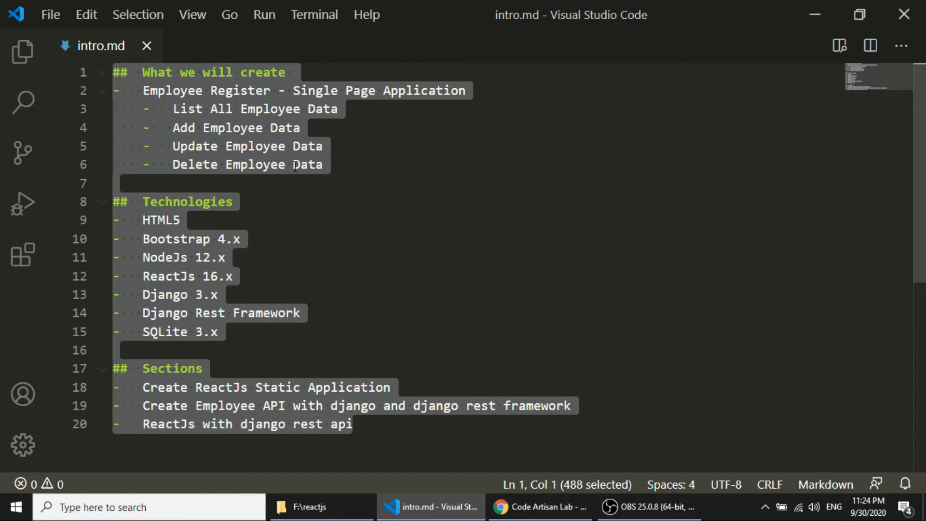
pyautogui.click(294, 164)
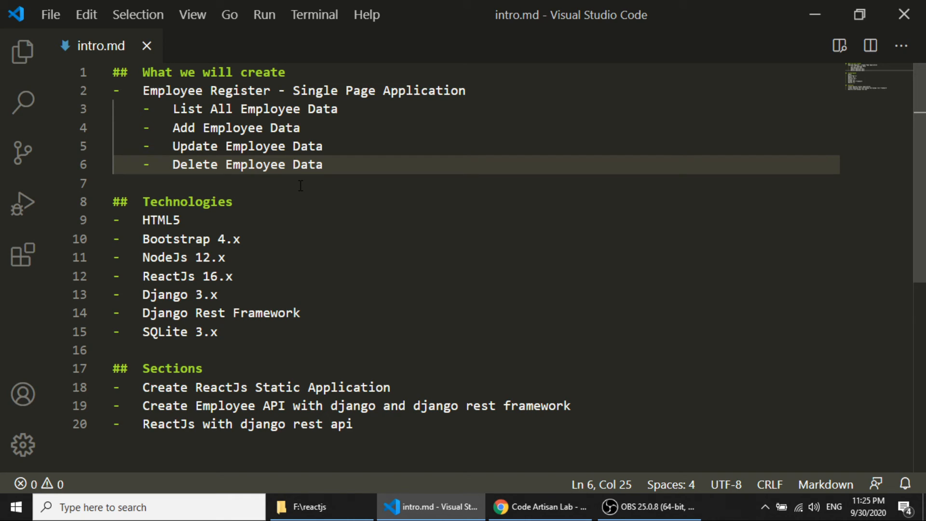
pyautogui.moveTo(292, 240)
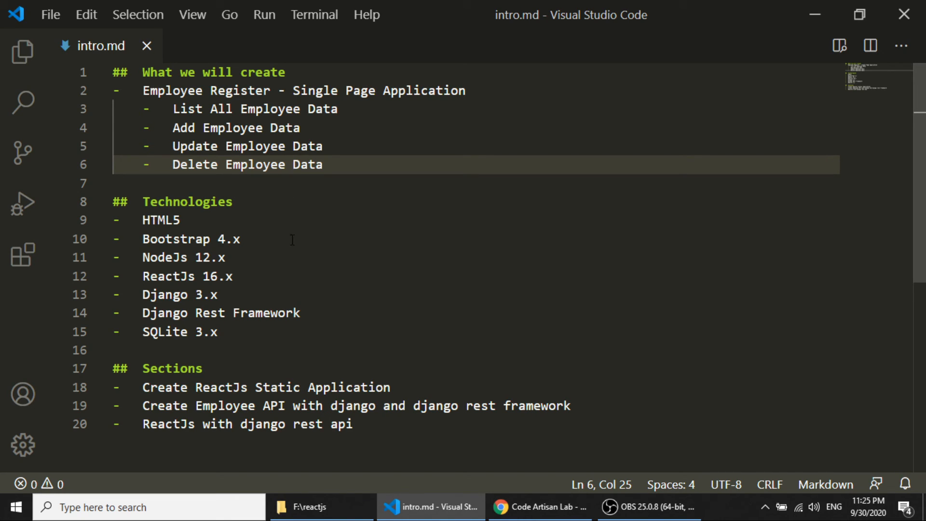
pyautogui.moveTo(493, 493)
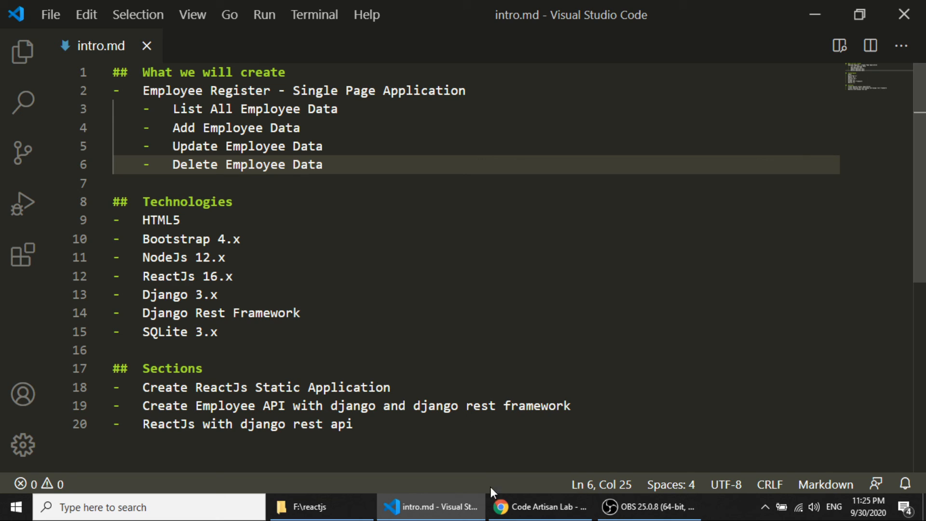